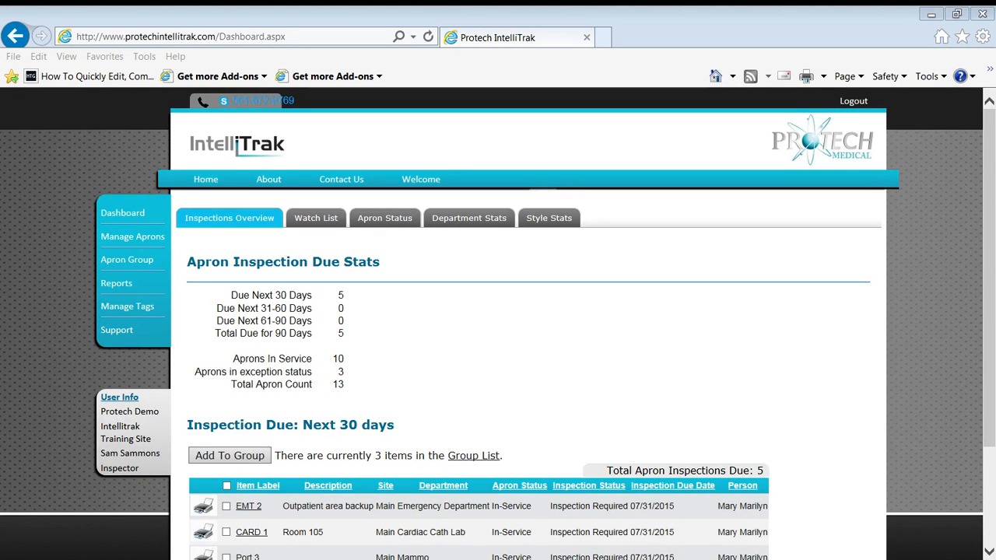
Step: Show the Search Aprons page via Manage Aprons and reveal the 13 Aprons found list
{"action": "scroll", "scroll_direction": "down", "scroll_amount": 3}
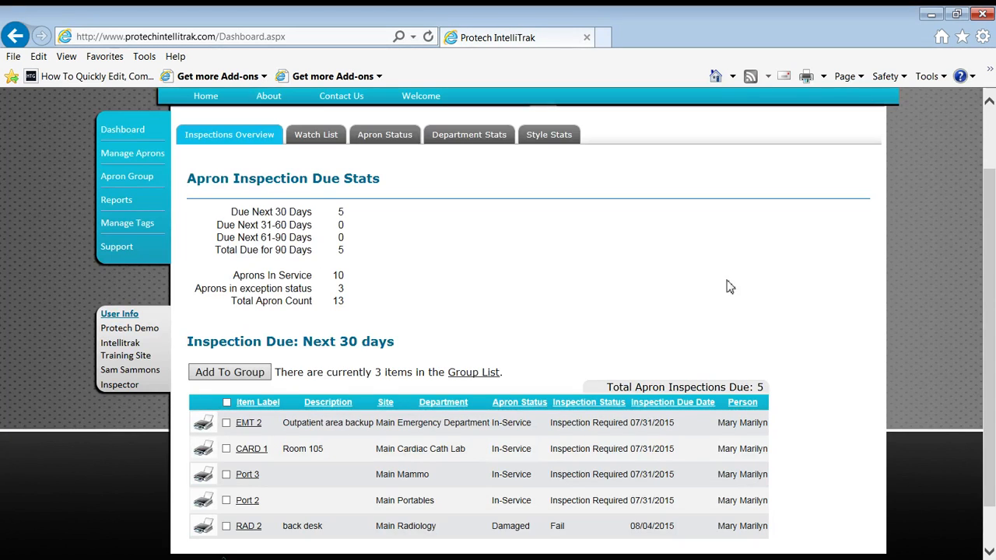
{"action": "mouse_move", "coordinate": [699, 291]}
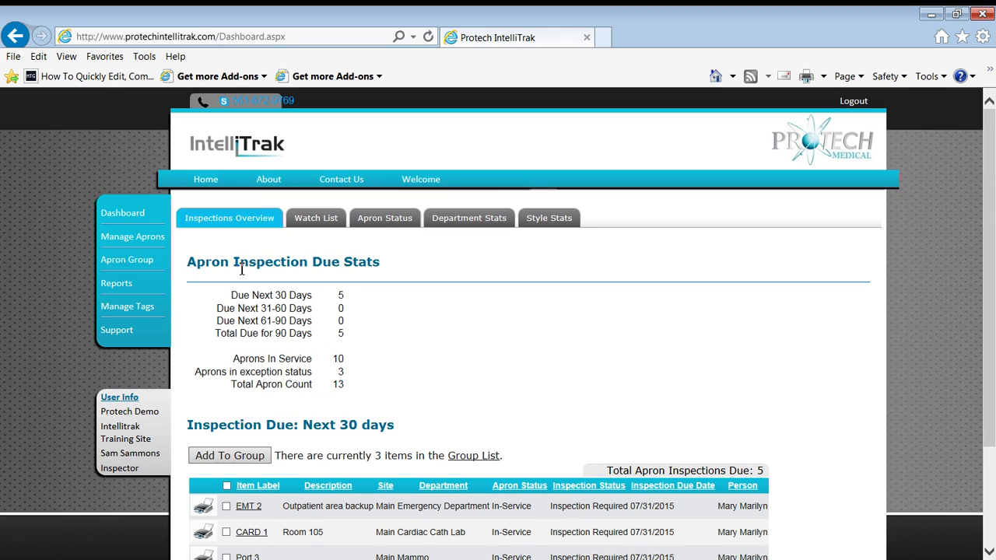
{"action": "left_click", "coordinate": [132, 237]}
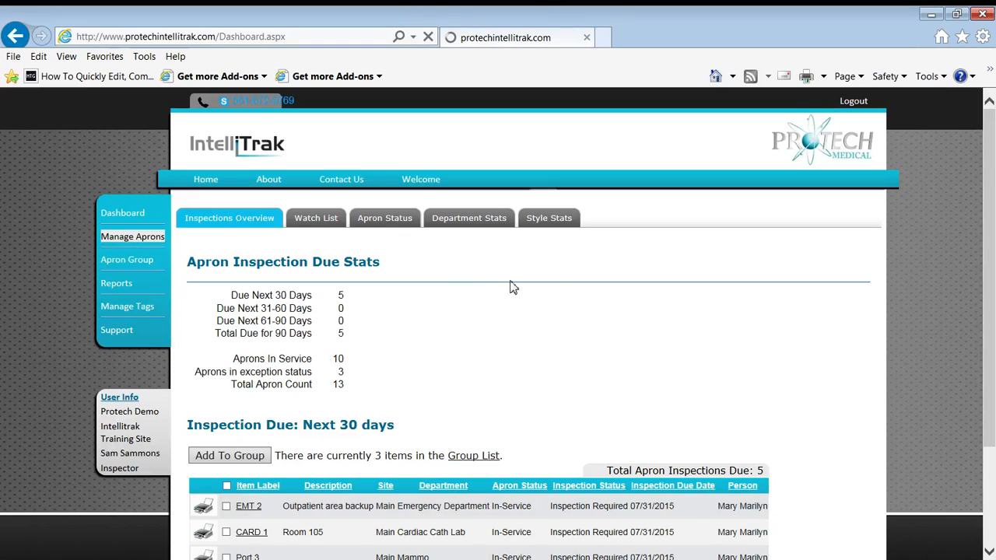
{"action": "left_click", "coordinate": [132, 237]}
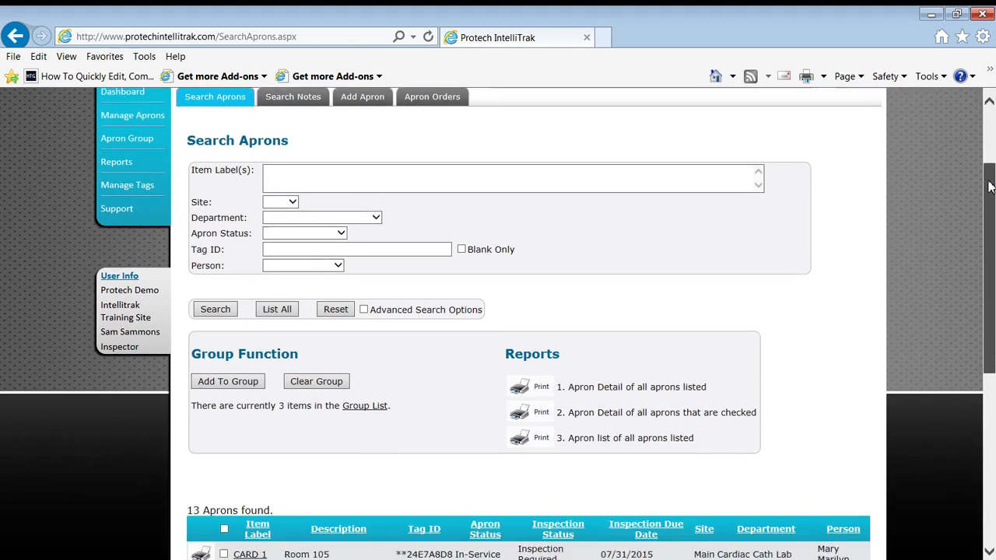
{"action": "scroll", "scroll_direction": "down", "scroll_amount": 3}
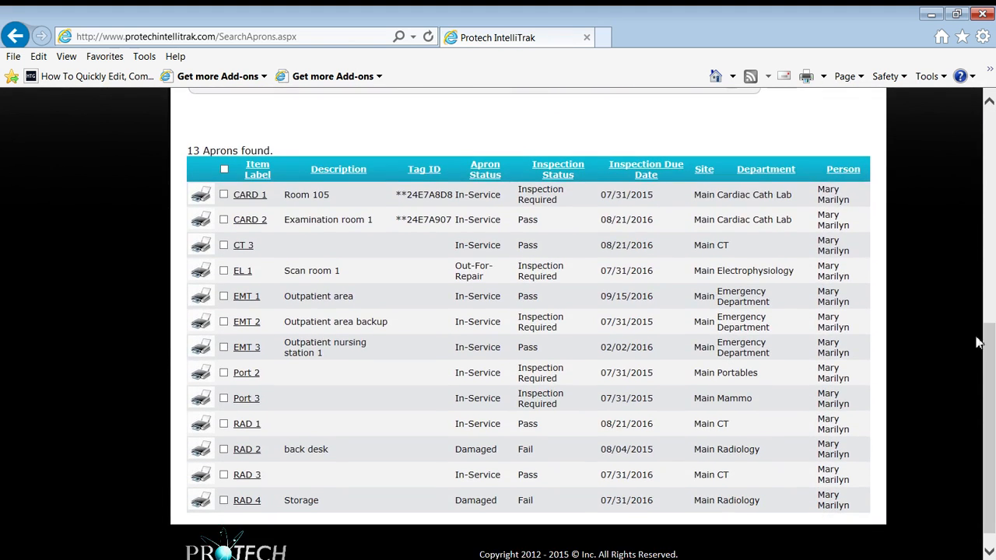
{"action": "mouse_move", "coordinate": [250, 225]}
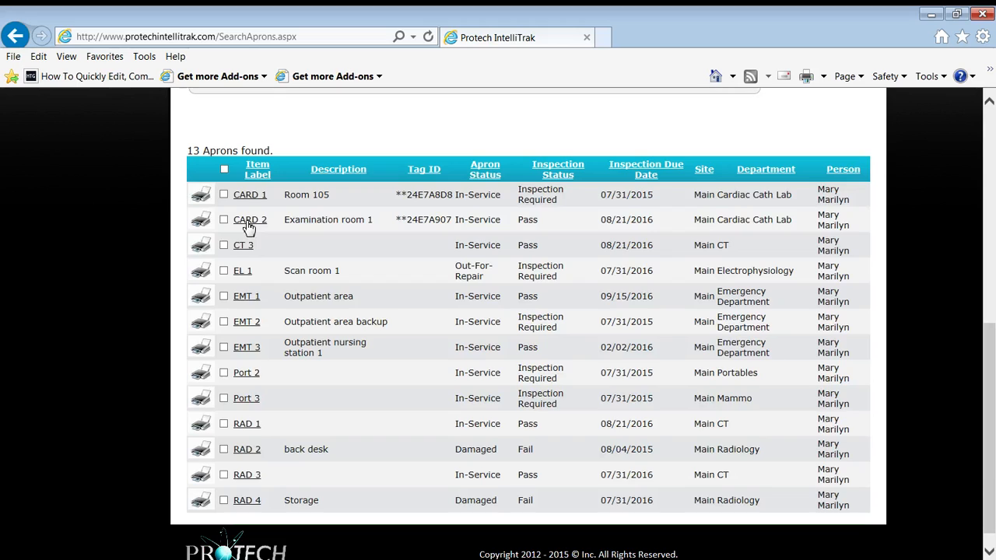
{"action": "mouse_move", "coordinate": [204, 221]}
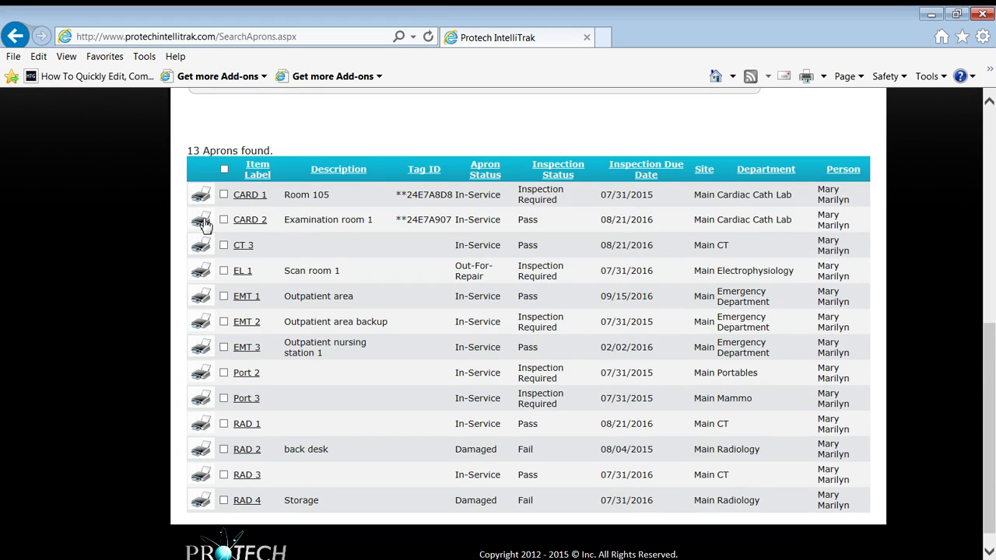
{"action": "mouse_move", "coordinate": [249, 219]}
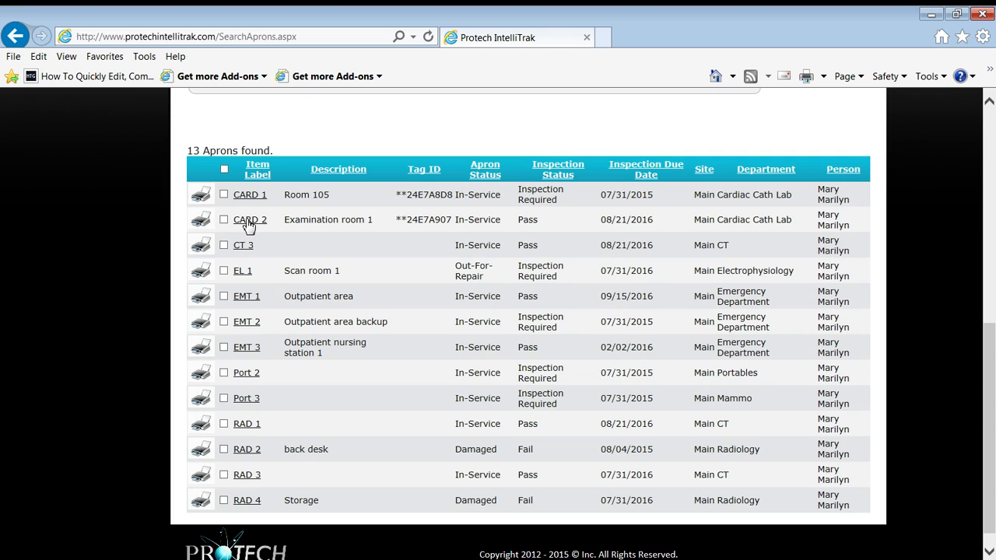
{"action": "left_click", "coordinate": [249, 220]}
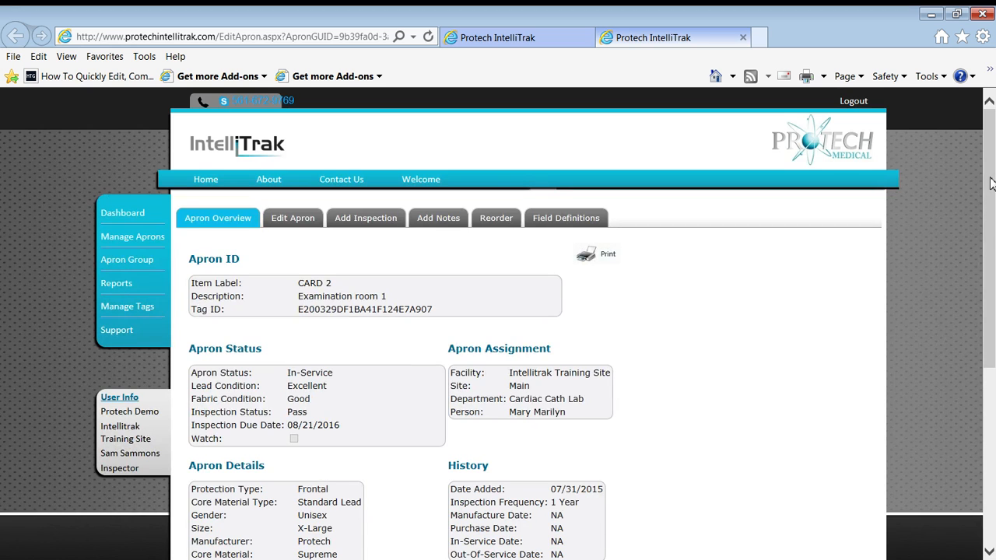
{"action": "scroll", "scroll_direction": "down", "scroll_amount": 3}
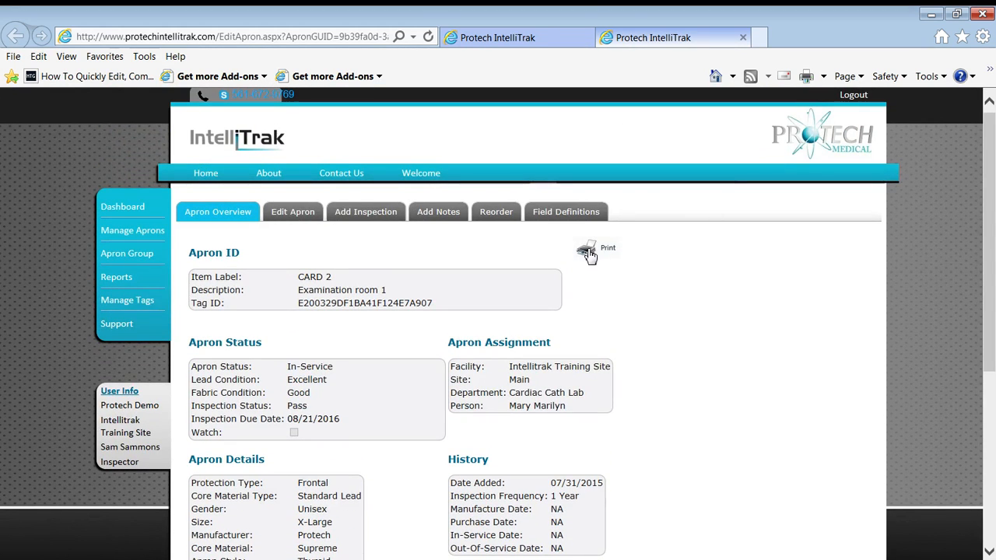
{"action": "left_click", "coordinate": [15, 36]}
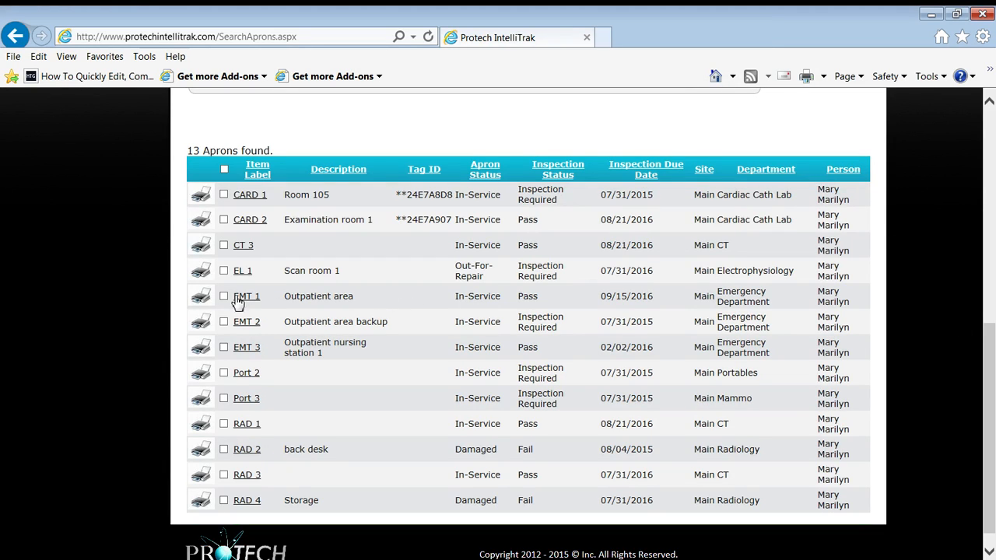
Step: Check apron CARD 2 and print report 2, Apron Detail of all checked aprons
{"action": "left_click", "coordinate": [224, 219]}
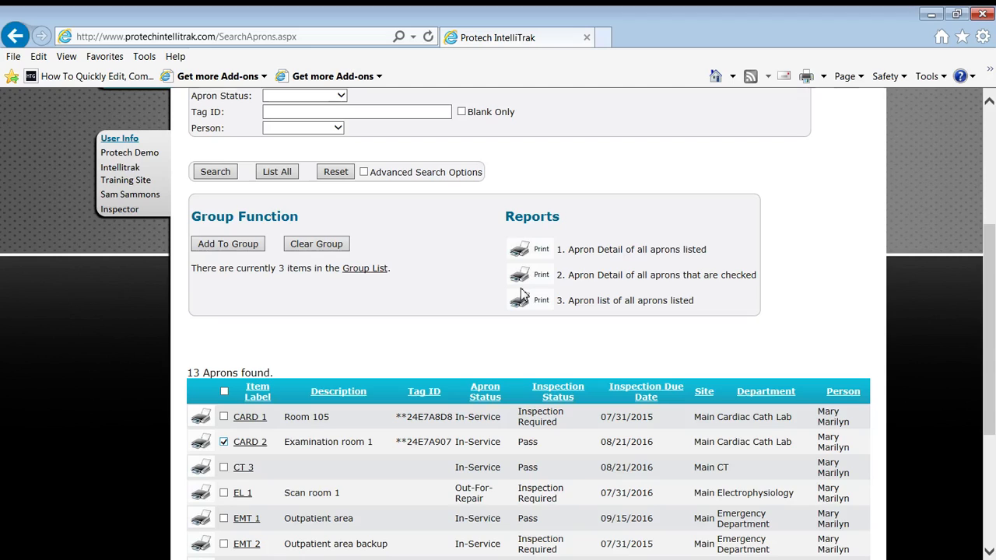
{"action": "mouse_move", "coordinate": [535, 282]}
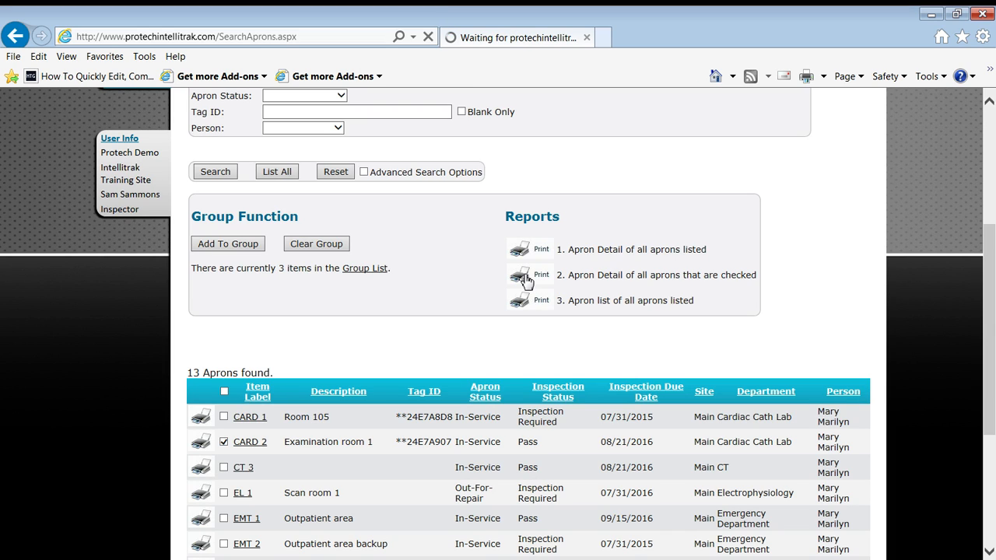
{"action": "left_click", "coordinate": [520, 274]}
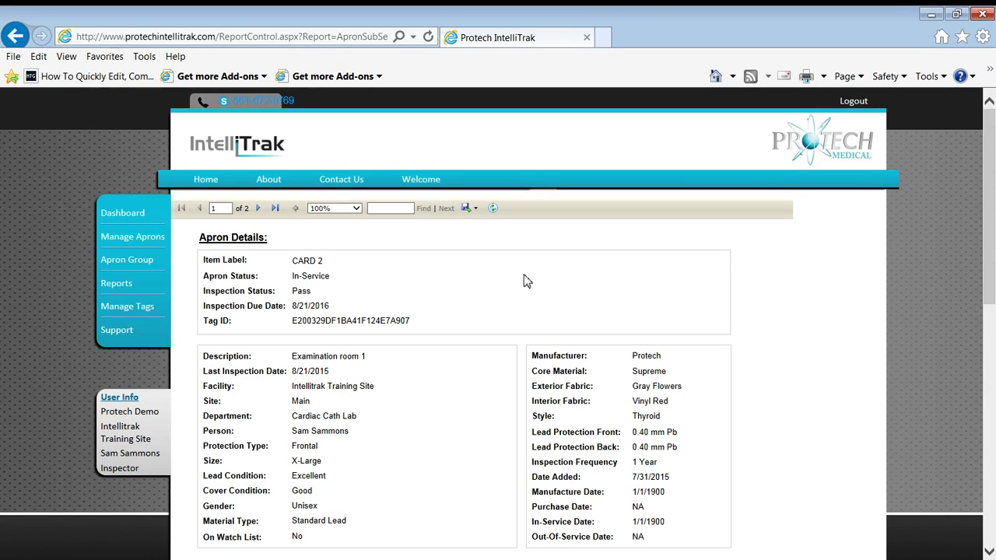
{"action": "mouse_move", "coordinate": [980, 259]}
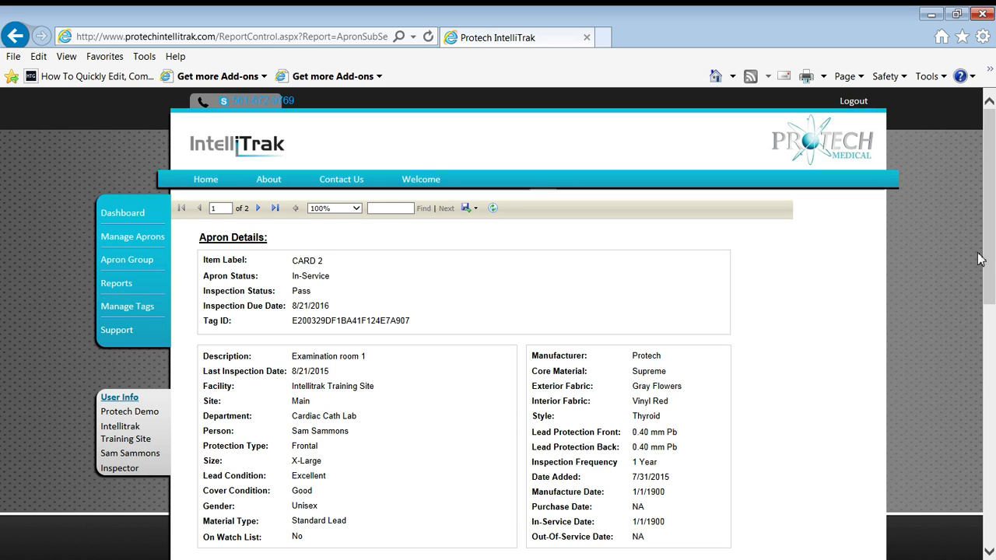
Step: Look through the CARD 2 Apron Details report's inspection history and notes
{"action": "scroll", "scroll_direction": "down", "scroll_amount": 3}
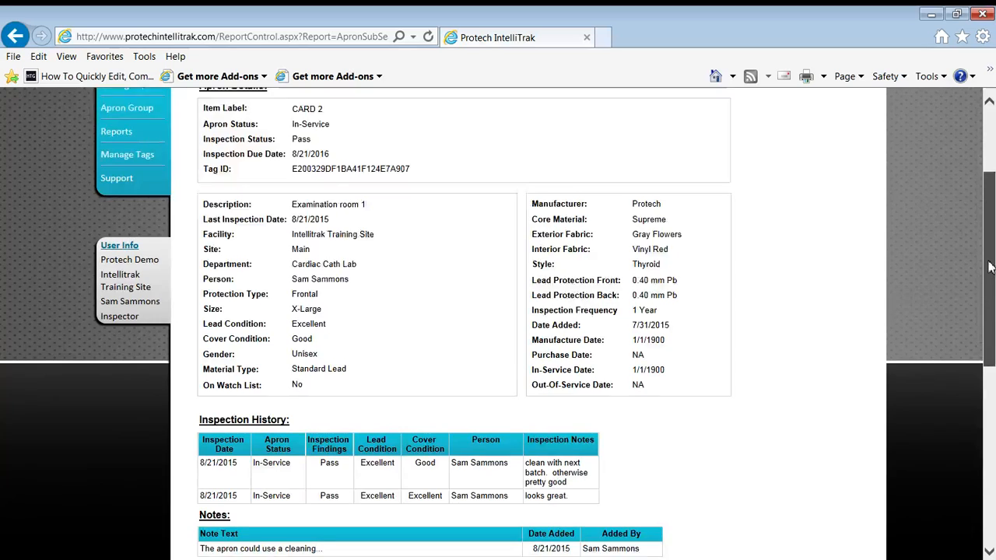
{"action": "scroll", "scroll_direction": "down", "scroll_amount": 3}
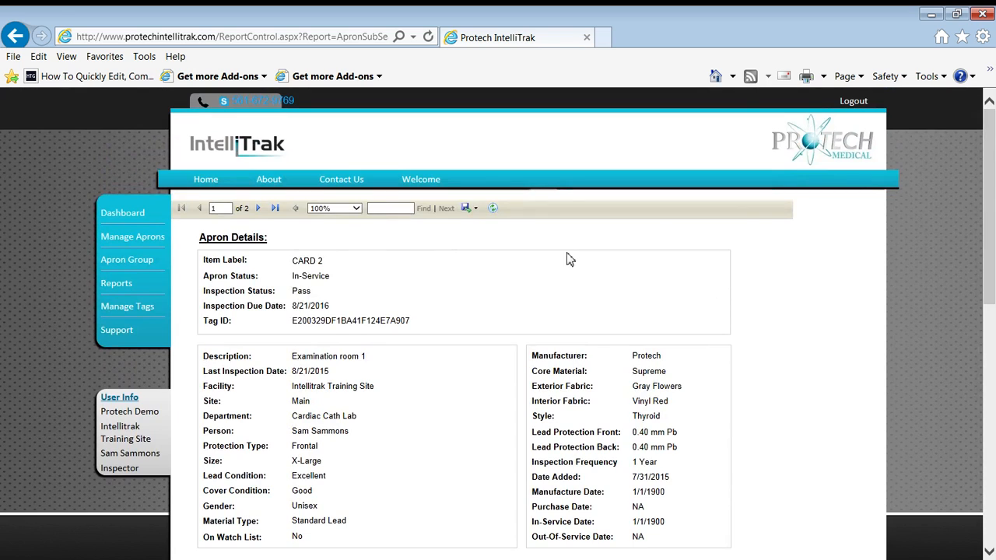
{"action": "left_click", "coordinate": [470, 209]}
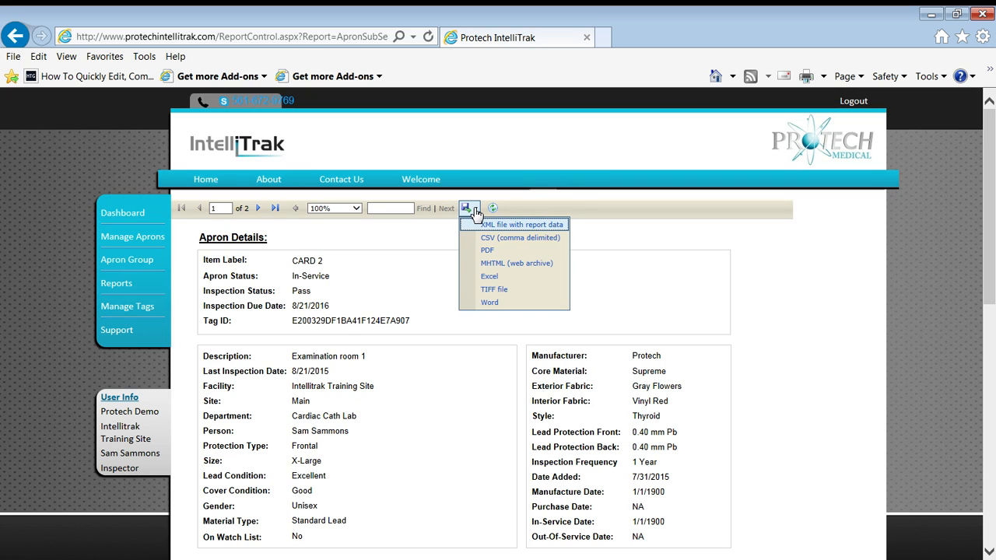
{"action": "mouse_move", "coordinate": [512, 243]}
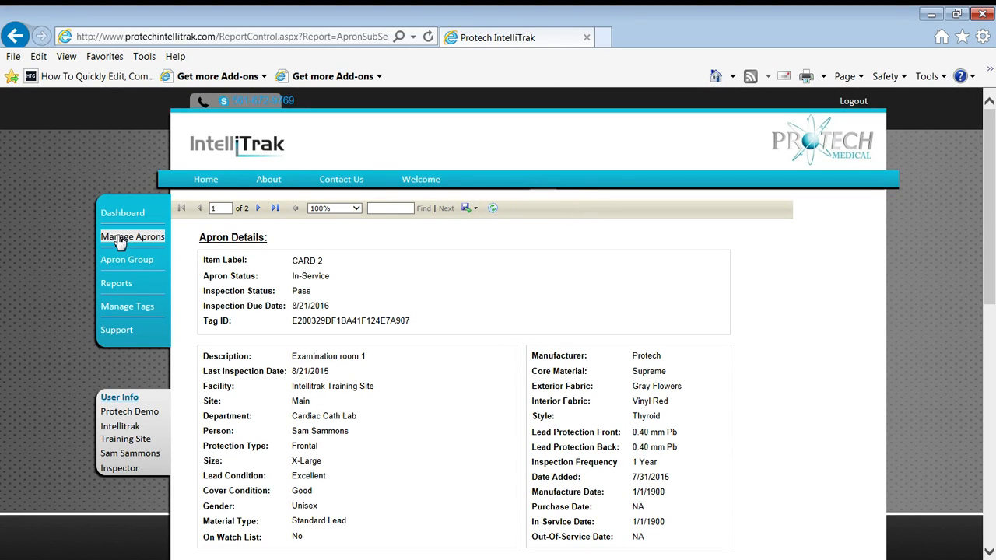
Step: Return to the Search Aprons page via Manage Aprons and reveal the Reports section and apron list
{"action": "left_click", "coordinate": [132, 237]}
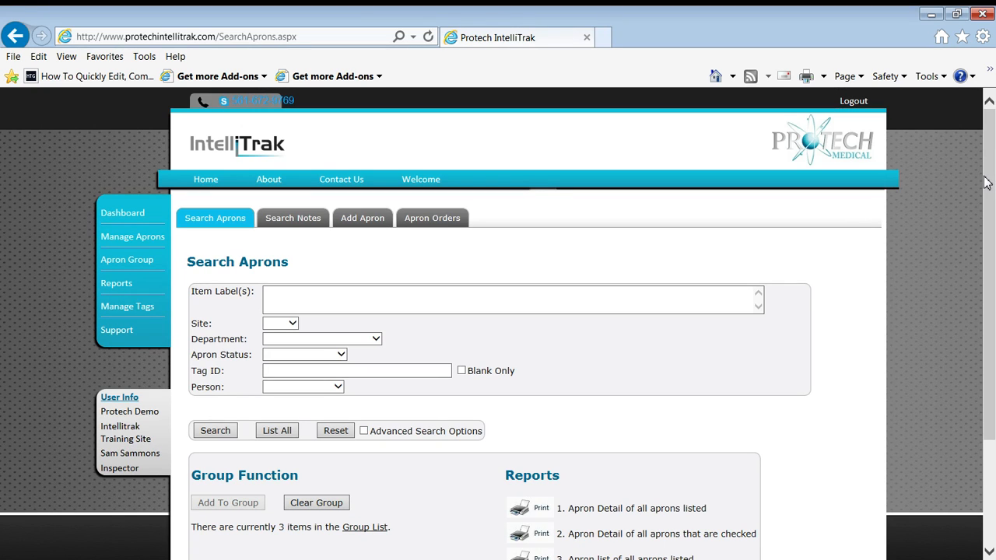
{"action": "mouse_move", "coordinate": [973, 165]}
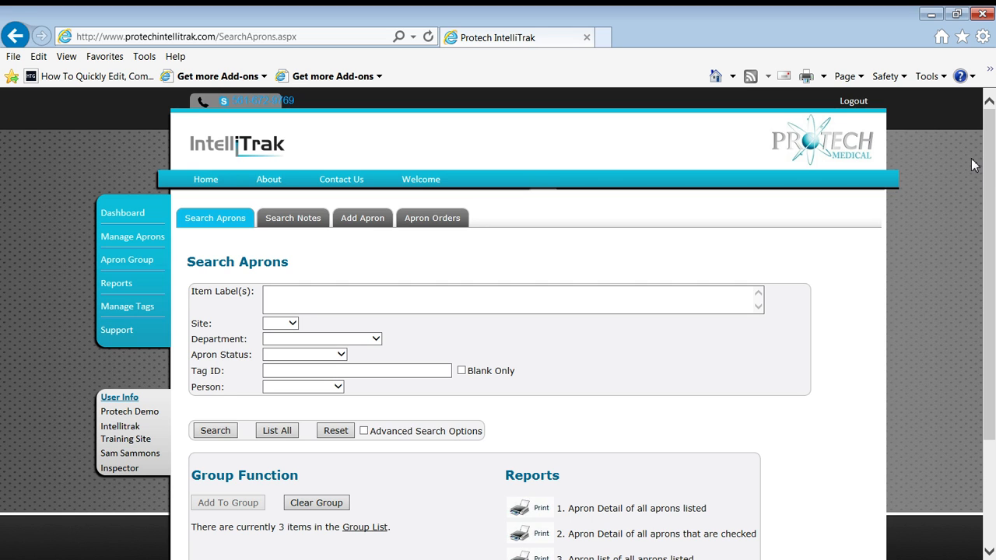
{"action": "scroll", "scroll_direction": "down", "scroll_amount": 3}
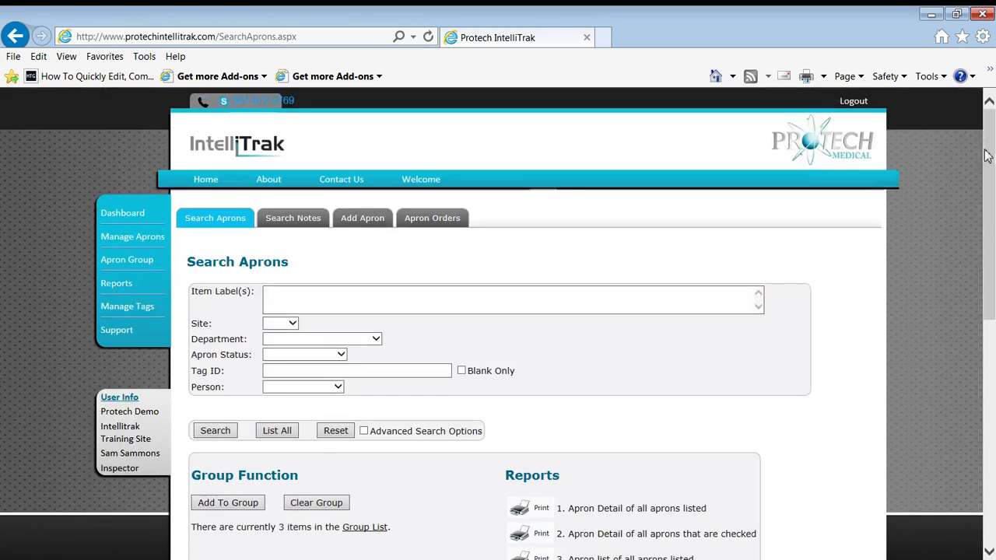
{"action": "left_click", "coordinate": [277, 430]}
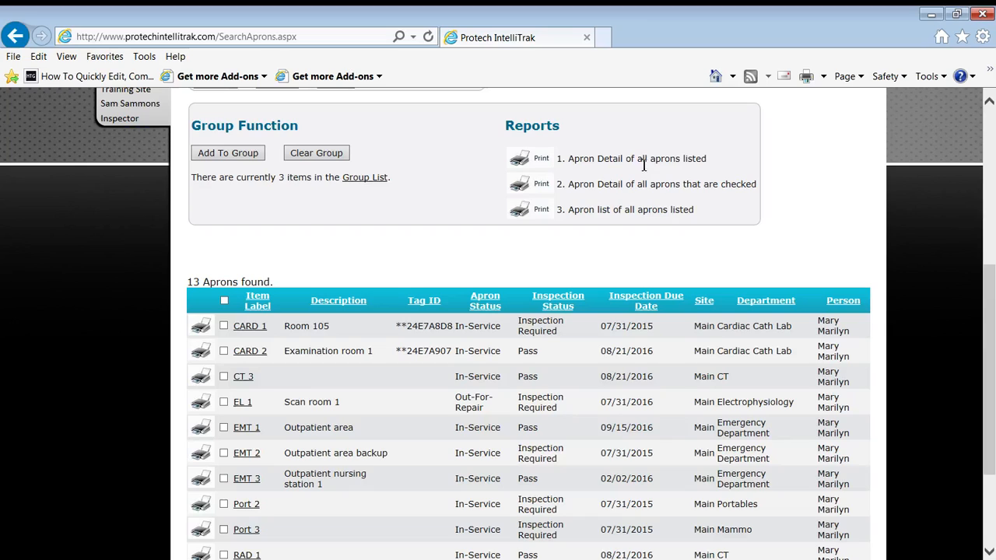
{"action": "mouse_move", "coordinate": [523, 160]}
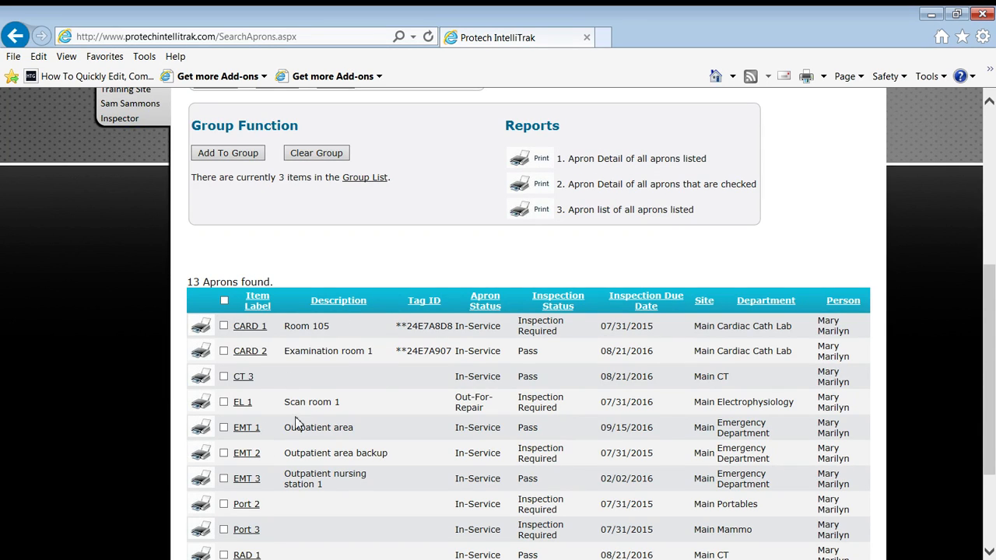
{"action": "mouse_move", "coordinate": [358, 224]}
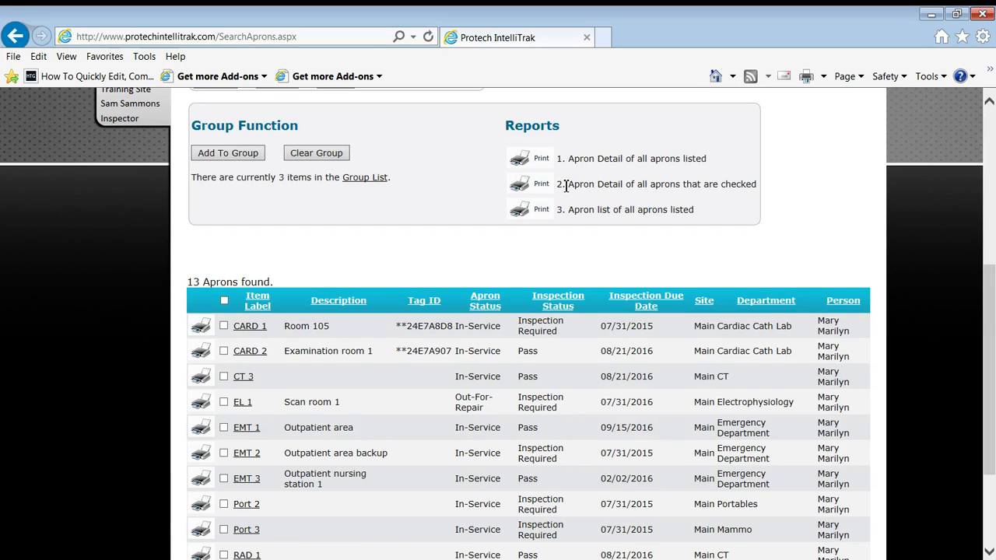
{"action": "mouse_move", "coordinate": [623, 174]}
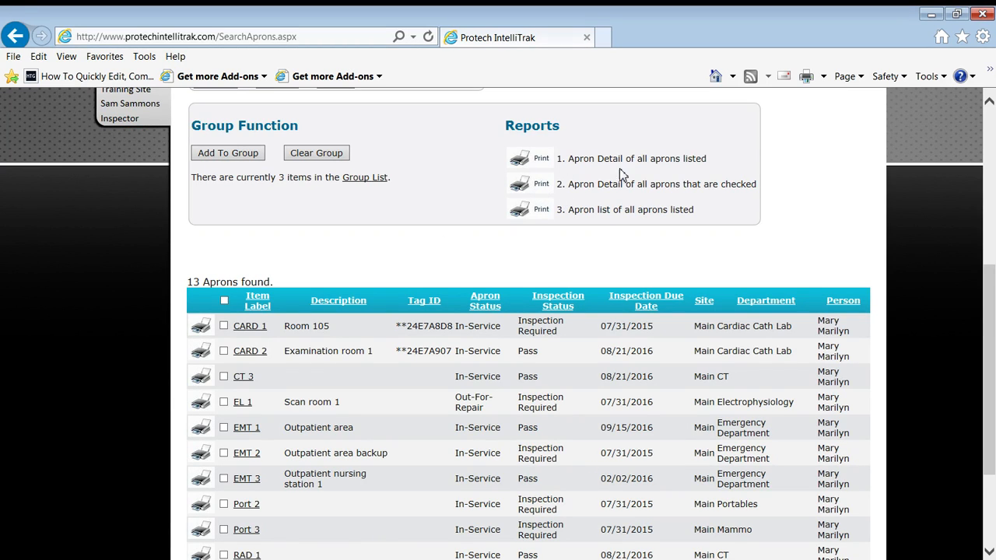
{"action": "mouse_move", "coordinate": [900, 318]}
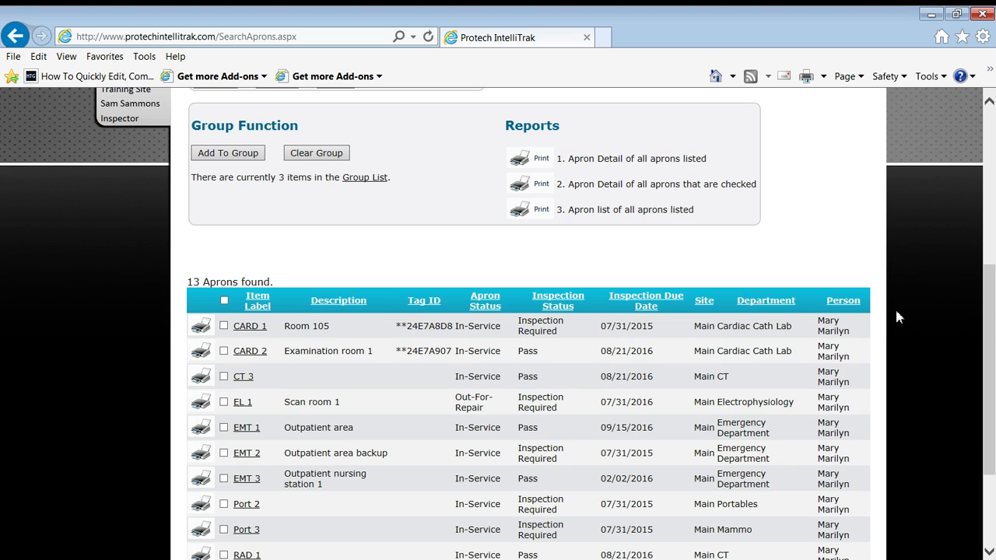
{"action": "mouse_move", "coordinate": [993, 361]}
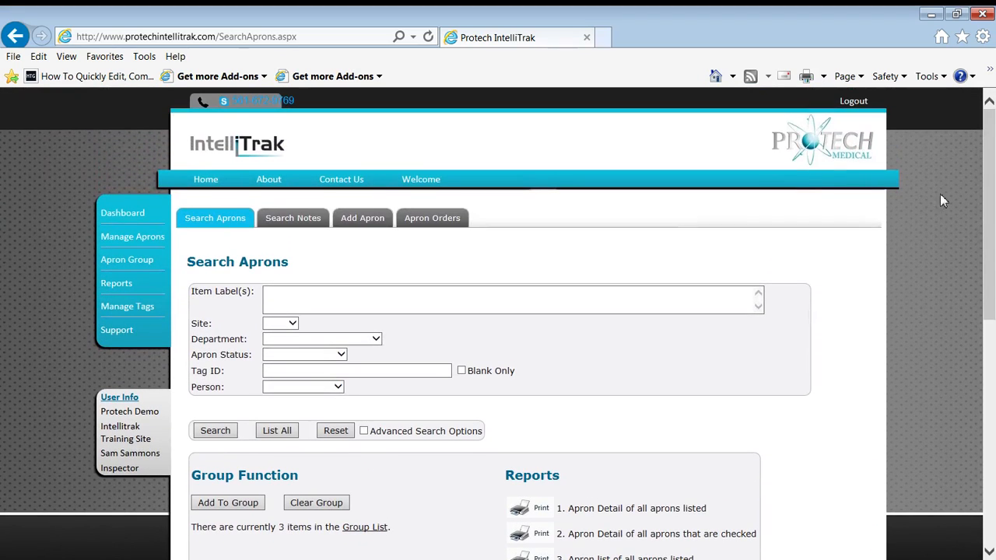
{"action": "mouse_move", "coordinate": [613, 231]}
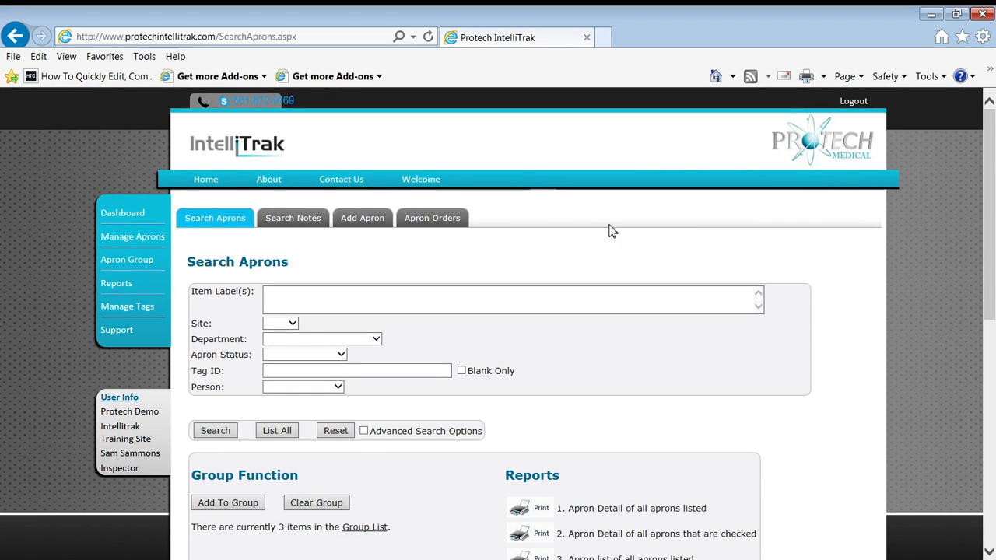
{"action": "mouse_move", "coordinate": [601, 233]}
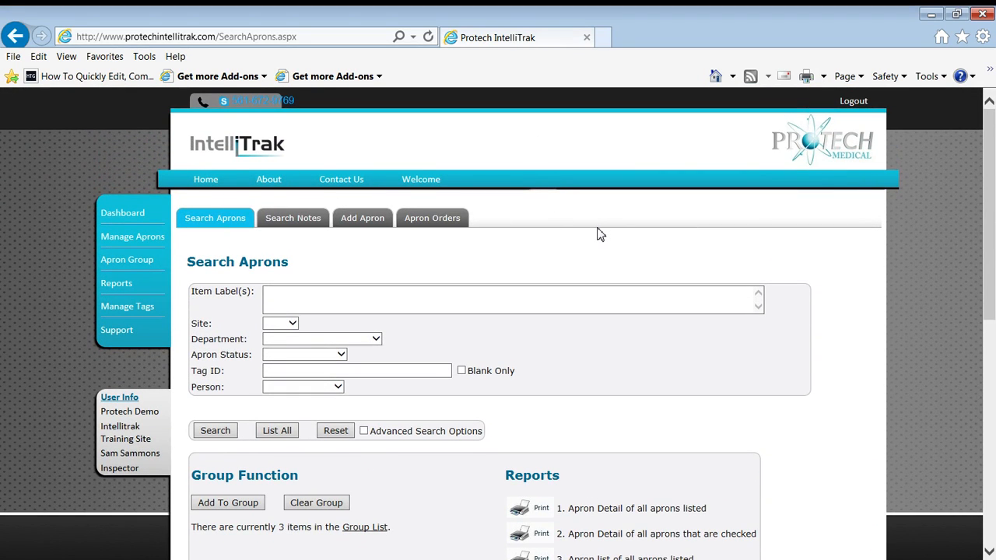